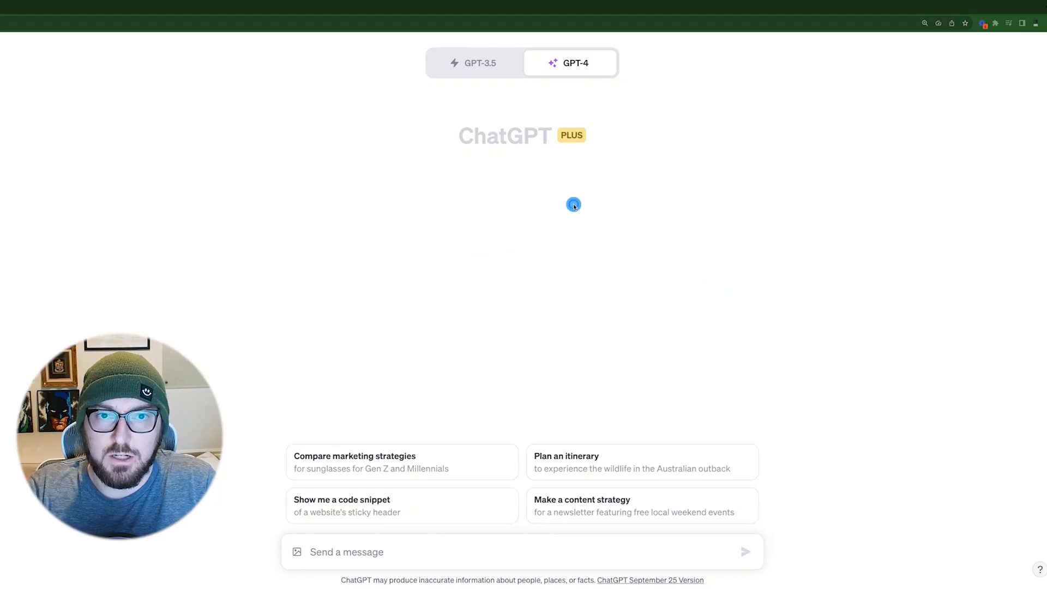
pyautogui.moveTo(572, 203)
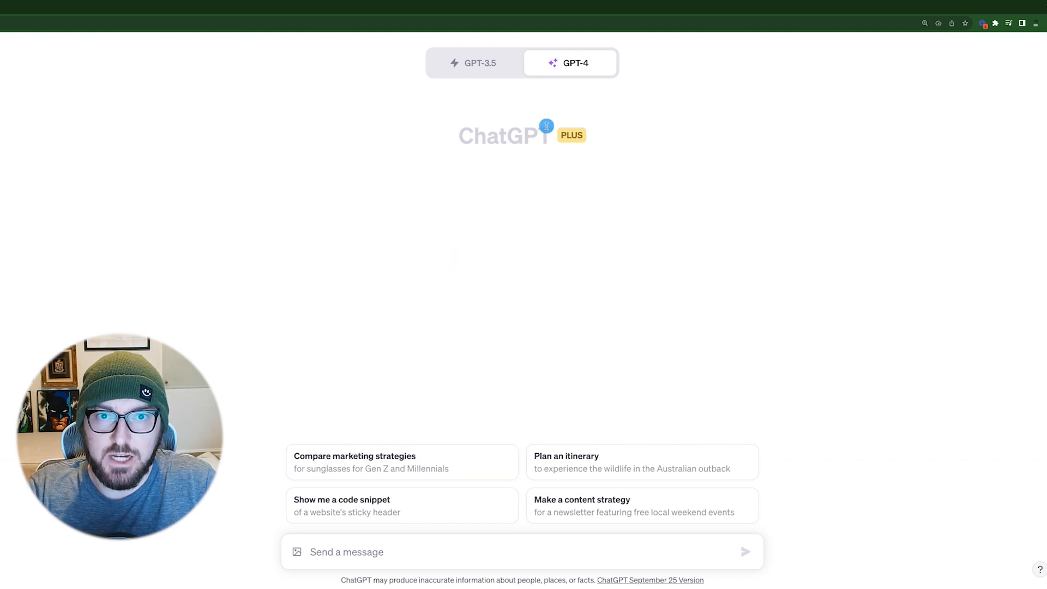
# - Start attaching an image to the GPT-4 chat but cancel the file picker
pyautogui.click(570, 63)
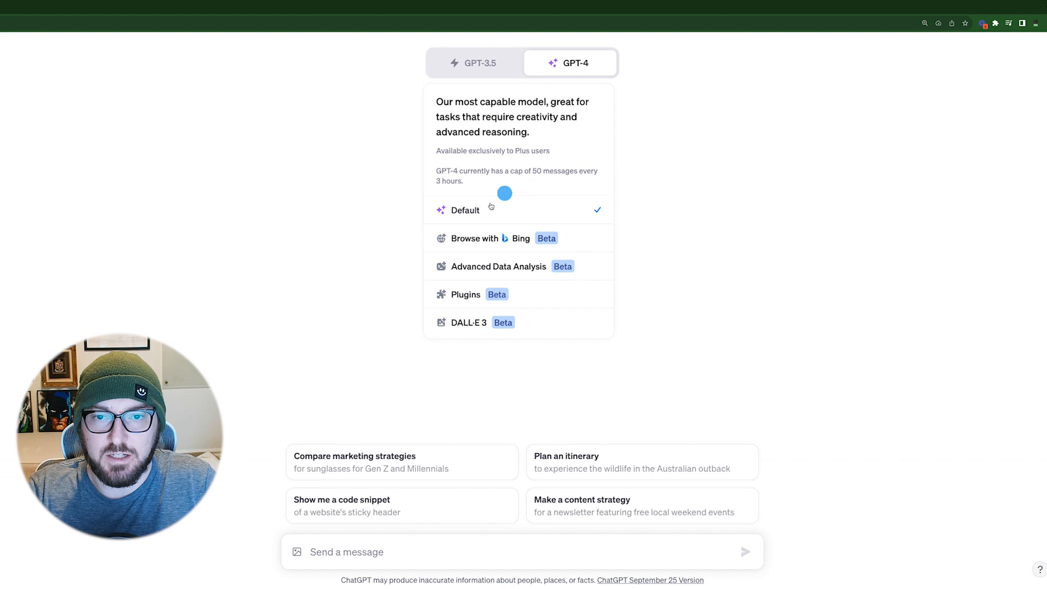
pyautogui.moveTo(491, 242)
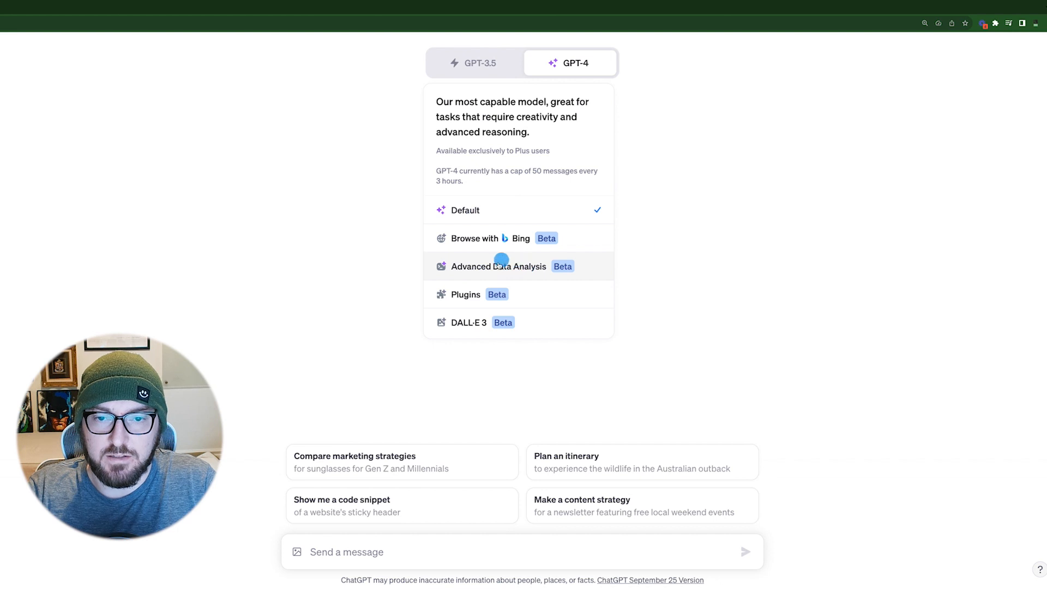
pyautogui.moveTo(462, 321)
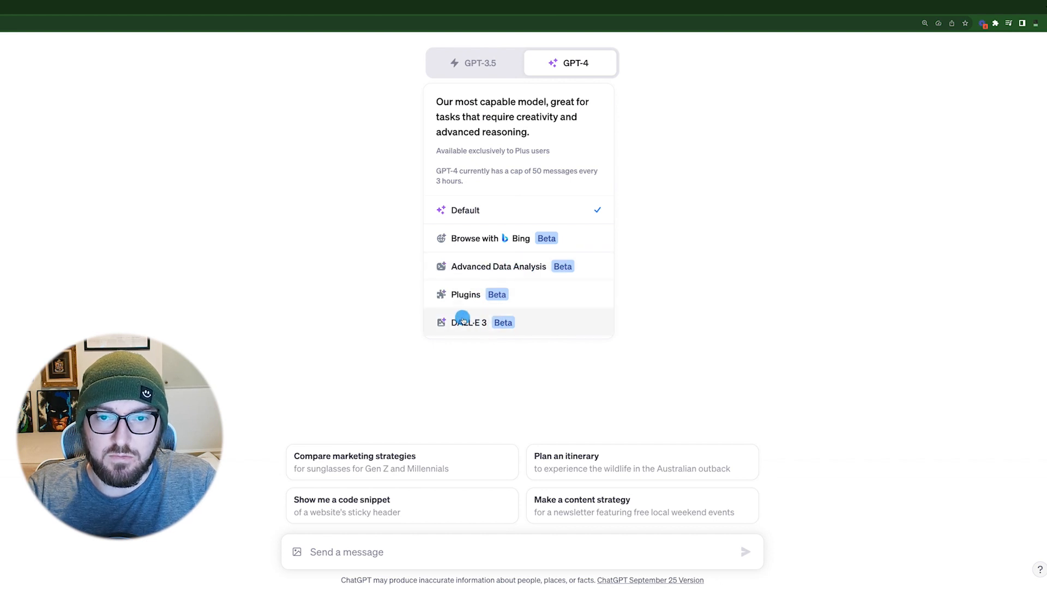
pyautogui.moveTo(494, 204)
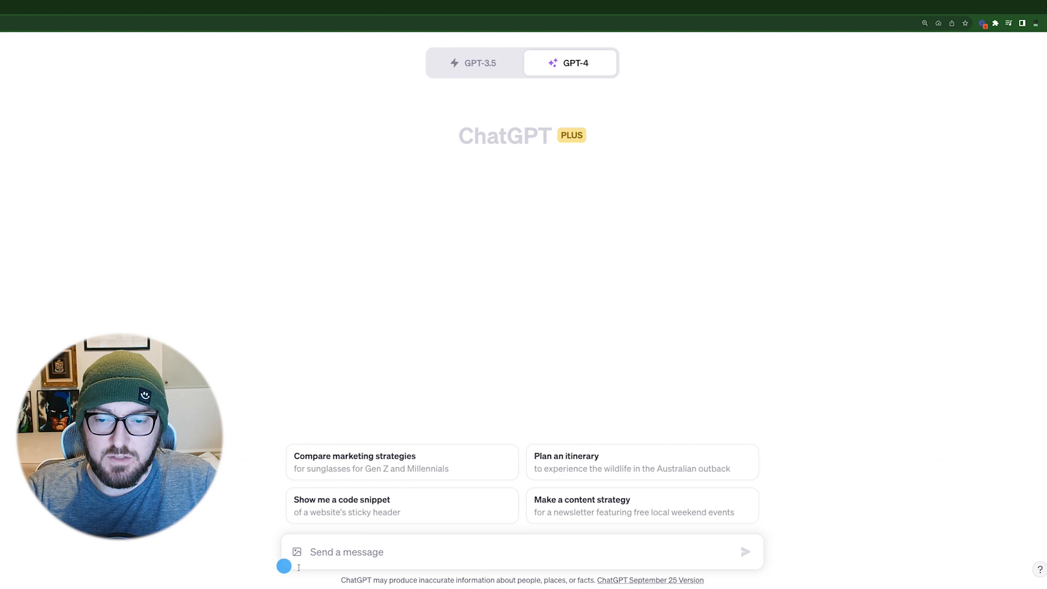
pyautogui.moveTo(297, 552)
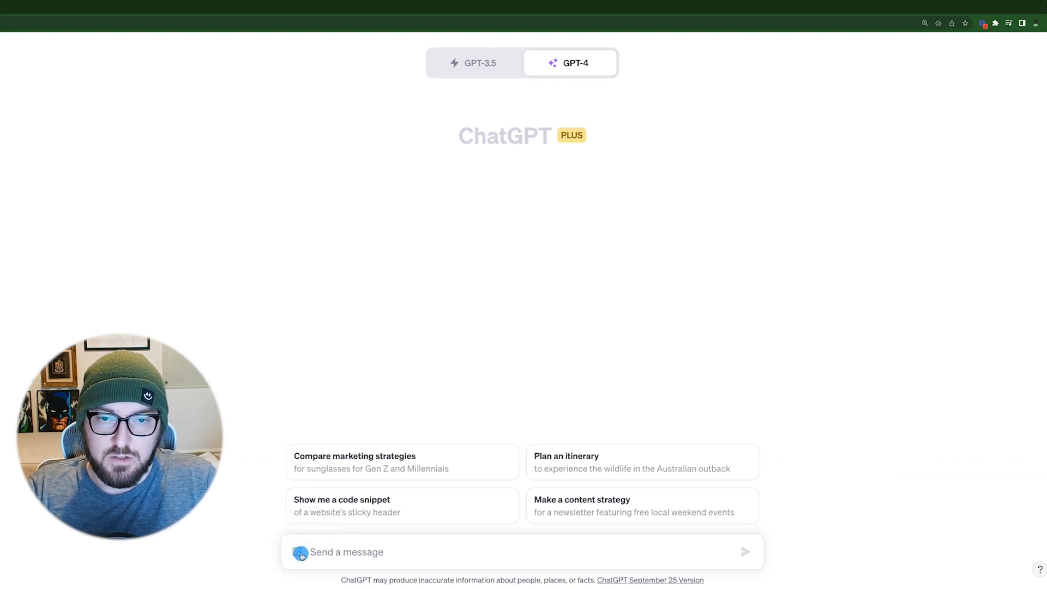
pyautogui.click(299, 552)
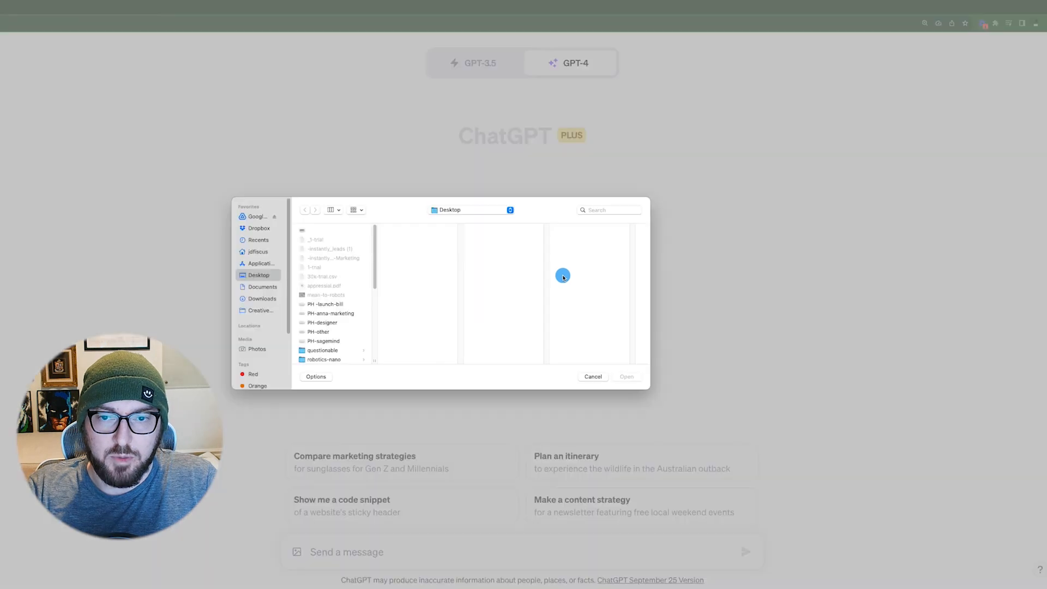
pyautogui.scroll(-3)
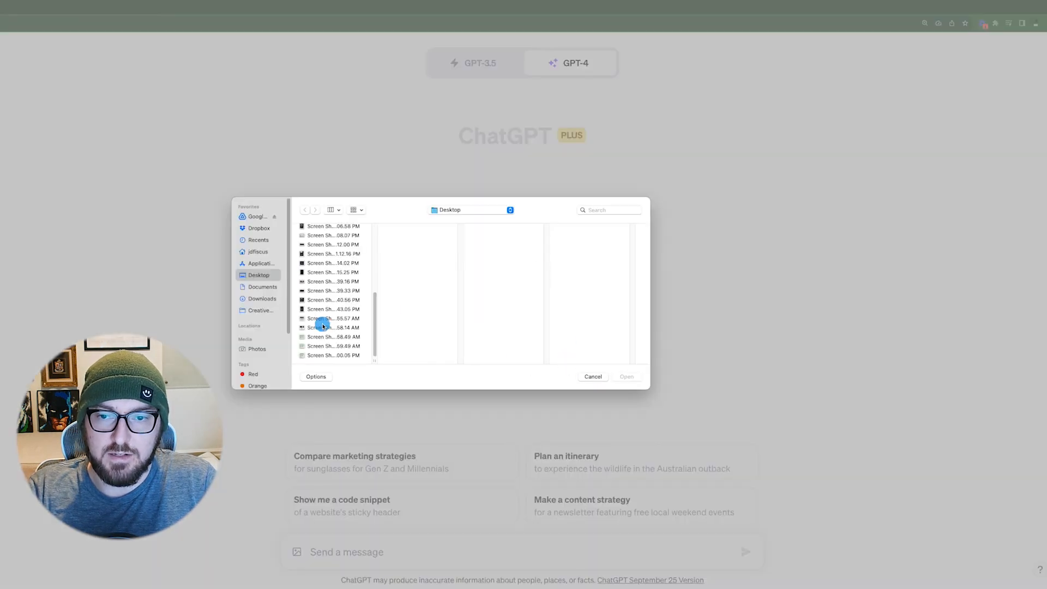
pyautogui.click(591, 376)
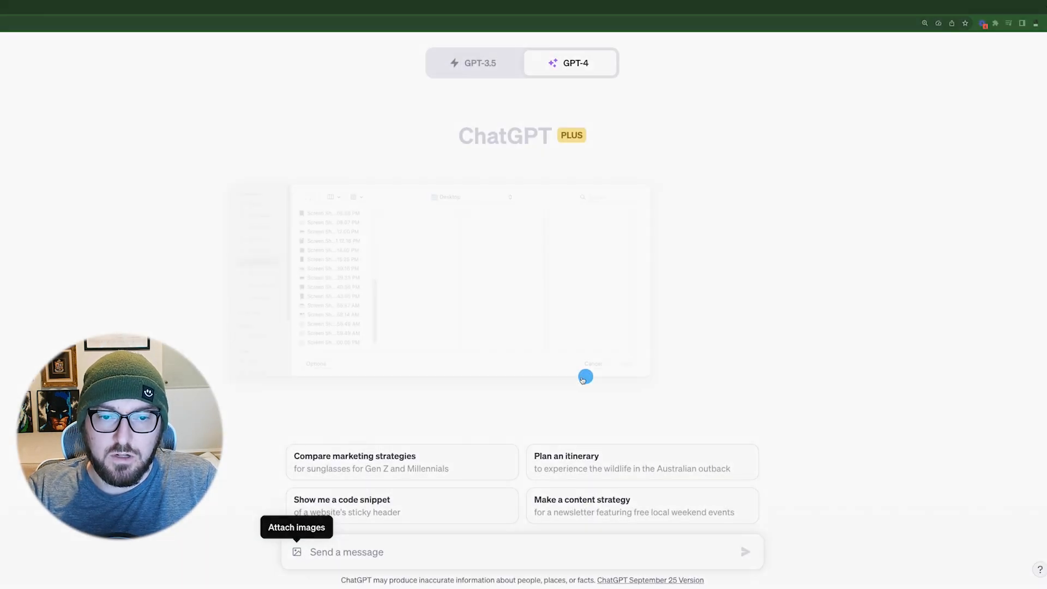
pyautogui.click(591, 364)
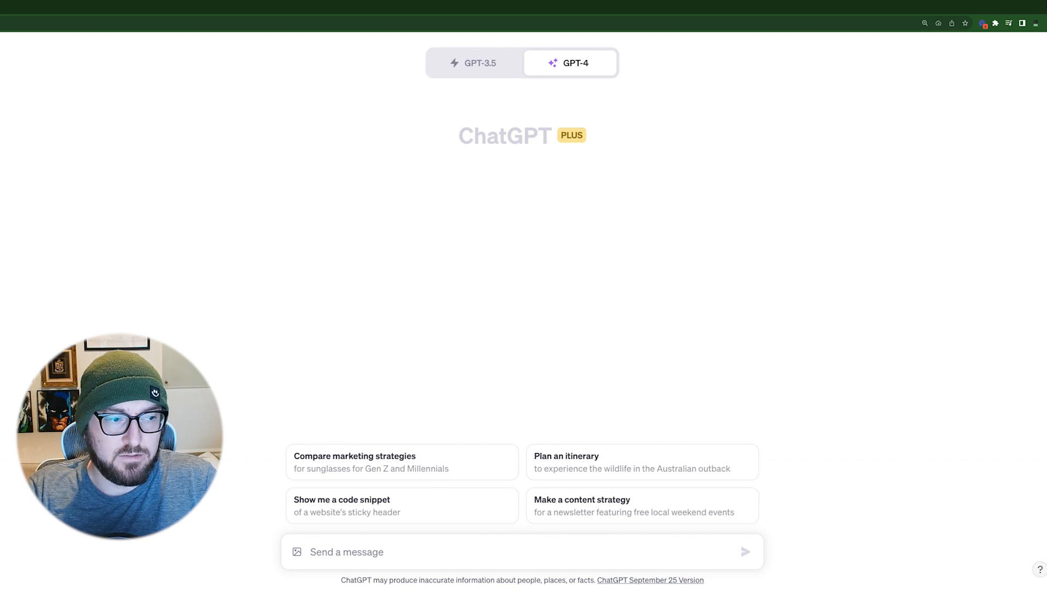
# - Drag the desktop screenshot onto the chat so it attaches to the message box
pyautogui.moveTo(374, 546); pyautogui.dragTo(374, 552)
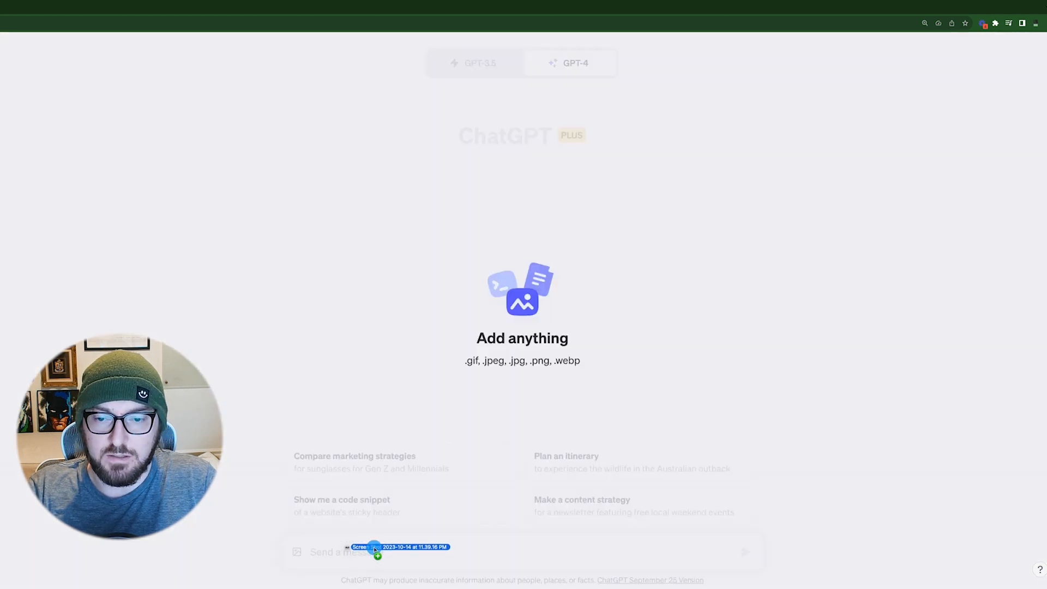
pyautogui.moveTo(374, 551); pyautogui.dragTo(400, 499)
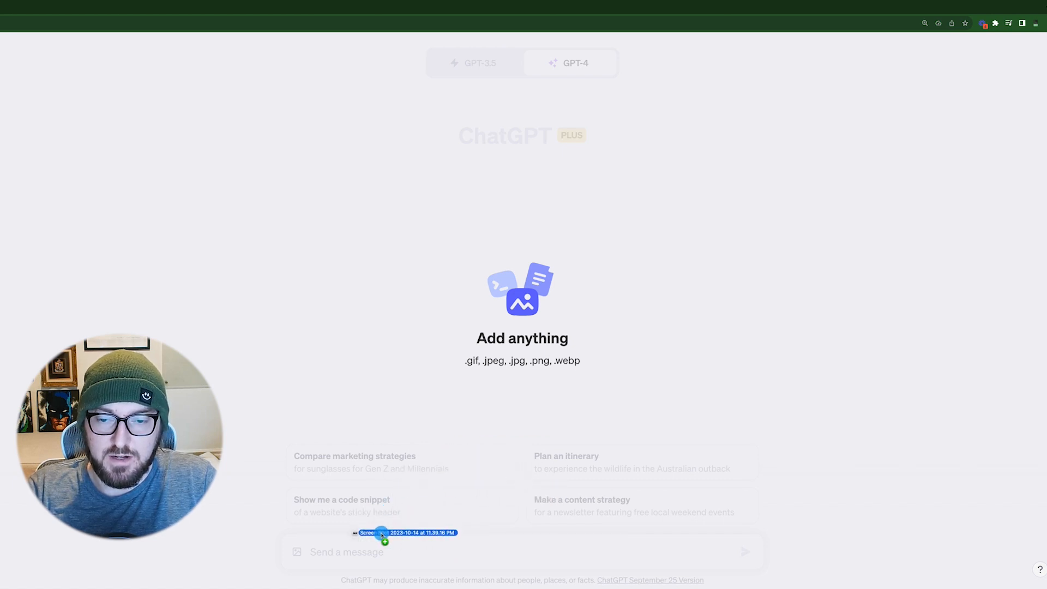
pyautogui.moveTo(382, 534); pyautogui.dragTo(304, 515)
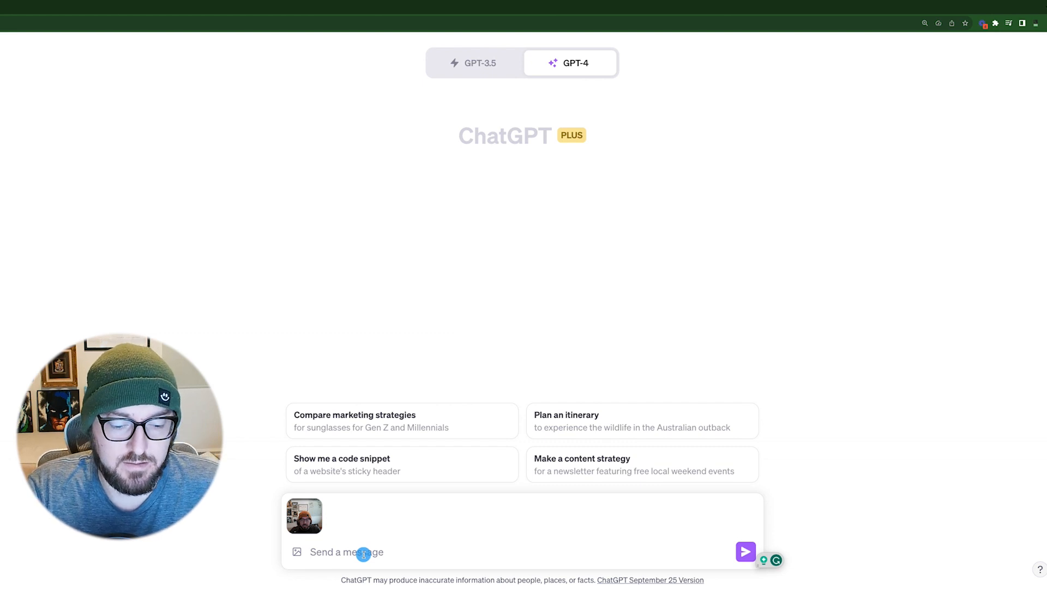
# - Write the prompt asking an image specialist on comics to name the wall's comic book characters and their origin
pyautogui.write('act as a')
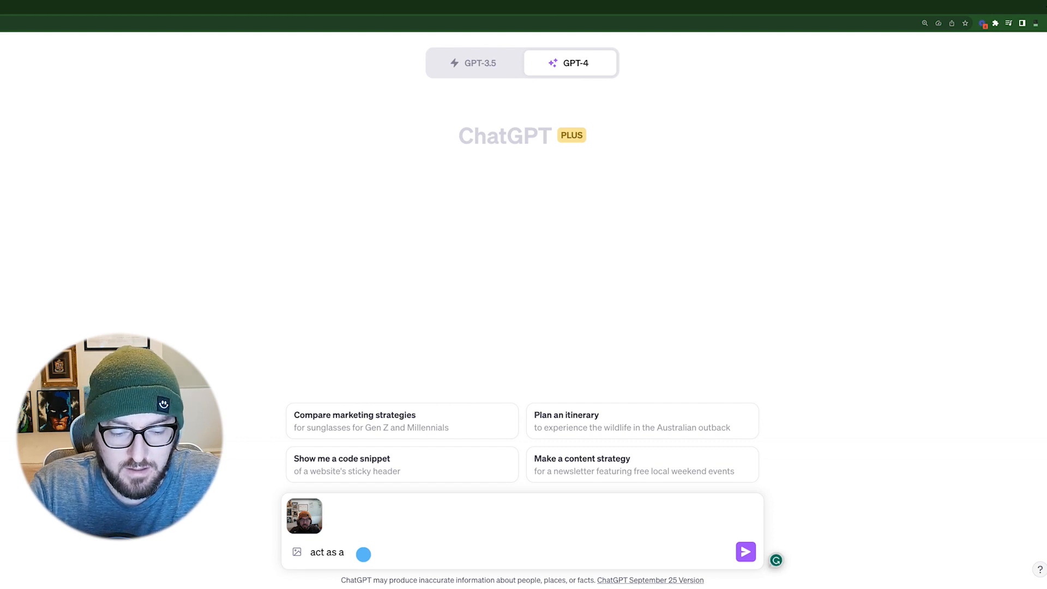
pyautogui.write('image specialist')
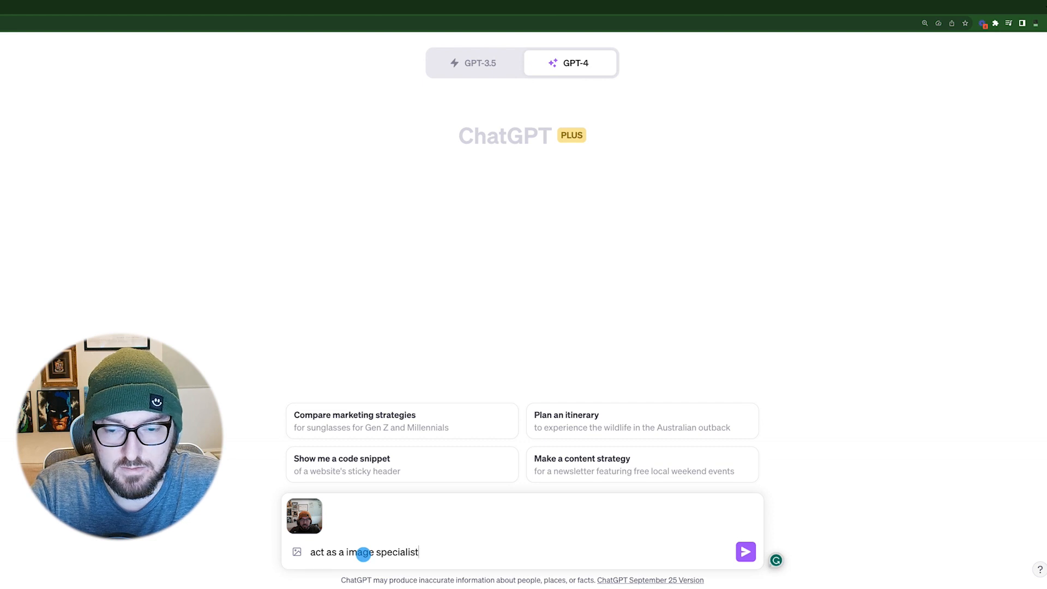
pyautogui.write('specifica')
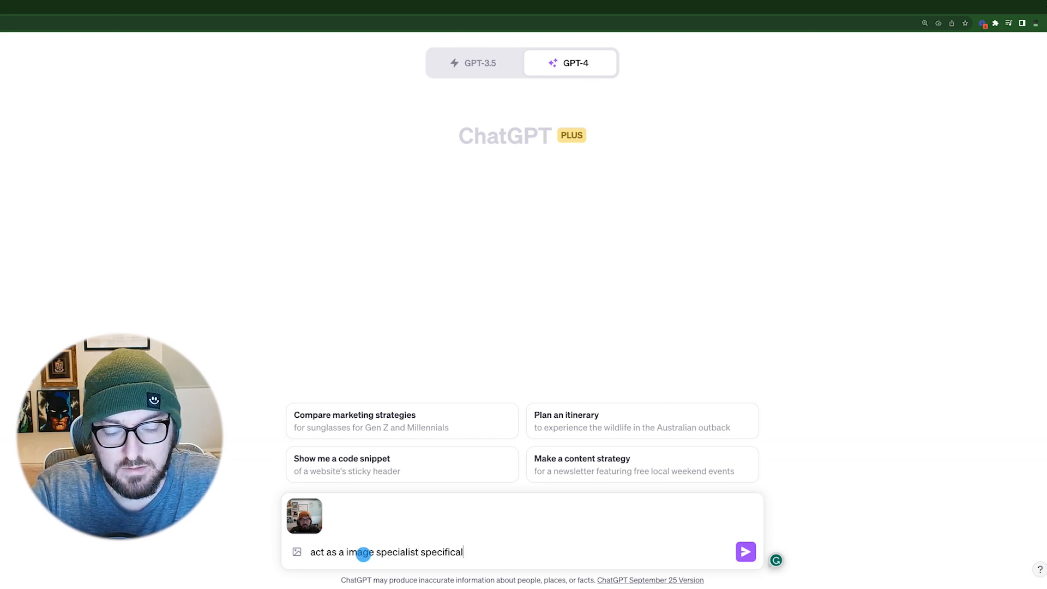
pyautogui.write('ly on comics. tell the')
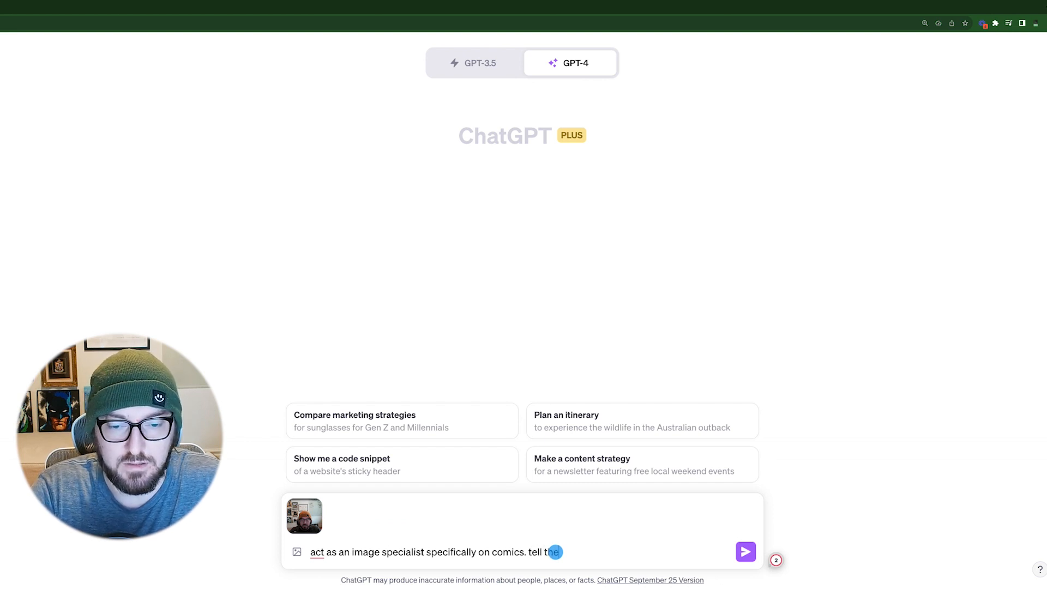
pyautogui.write('commic')
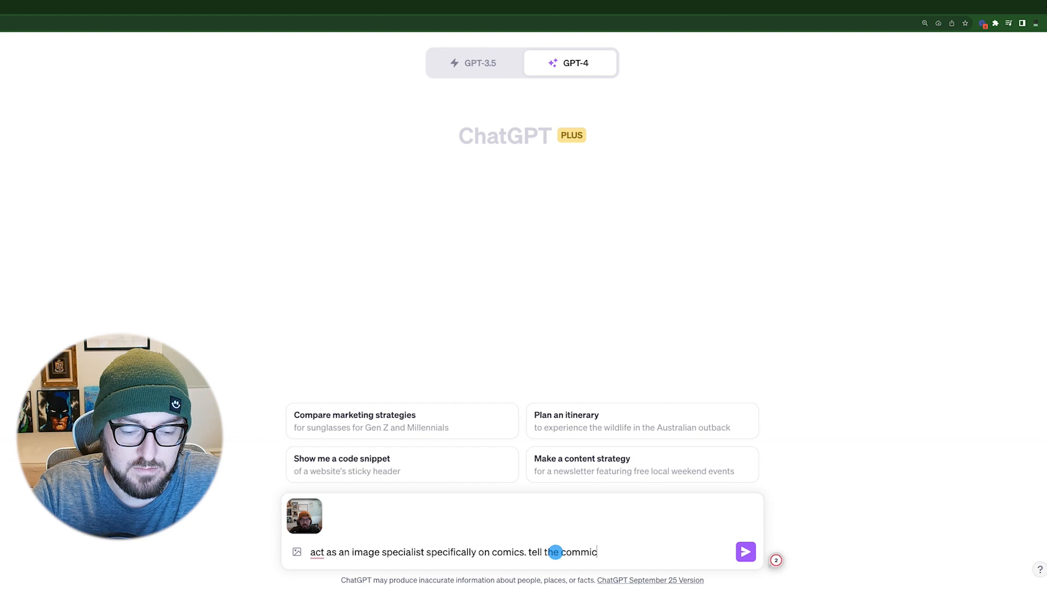
pyautogui.write('booo')
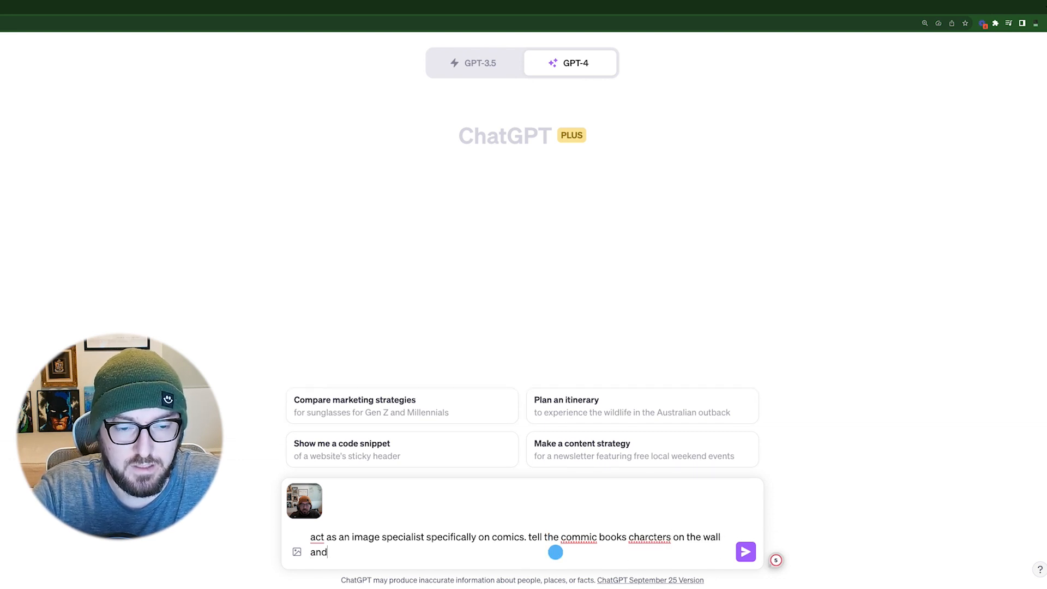
pyautogui.write('there')
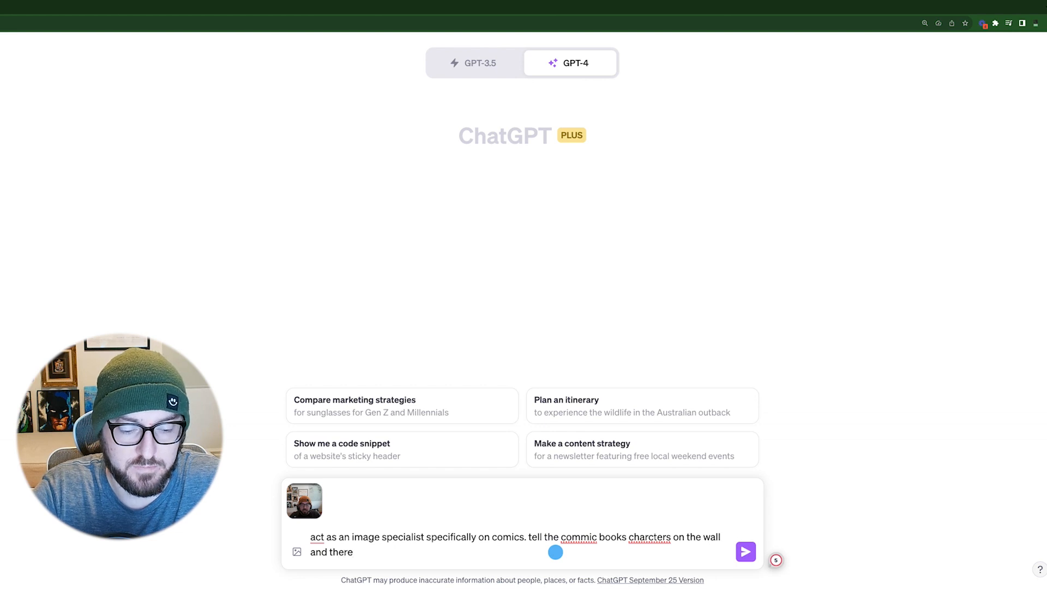
pyautogui.write('origin.')
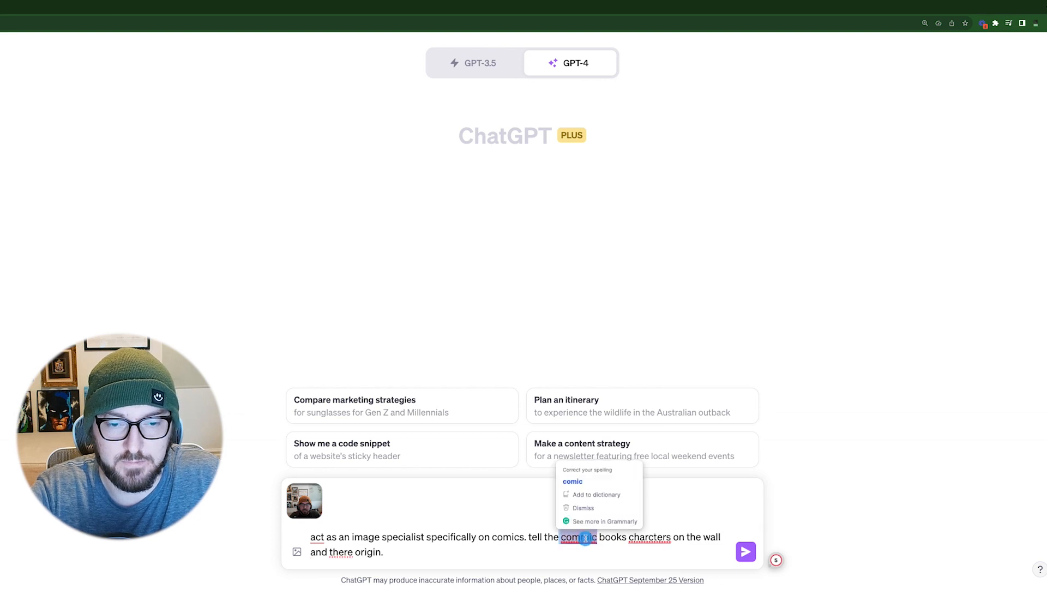
# - Accept Grammarly's corrections of 'commic' to 'comic' and 'there' to 'their'
pyautogui.click(572, 481)
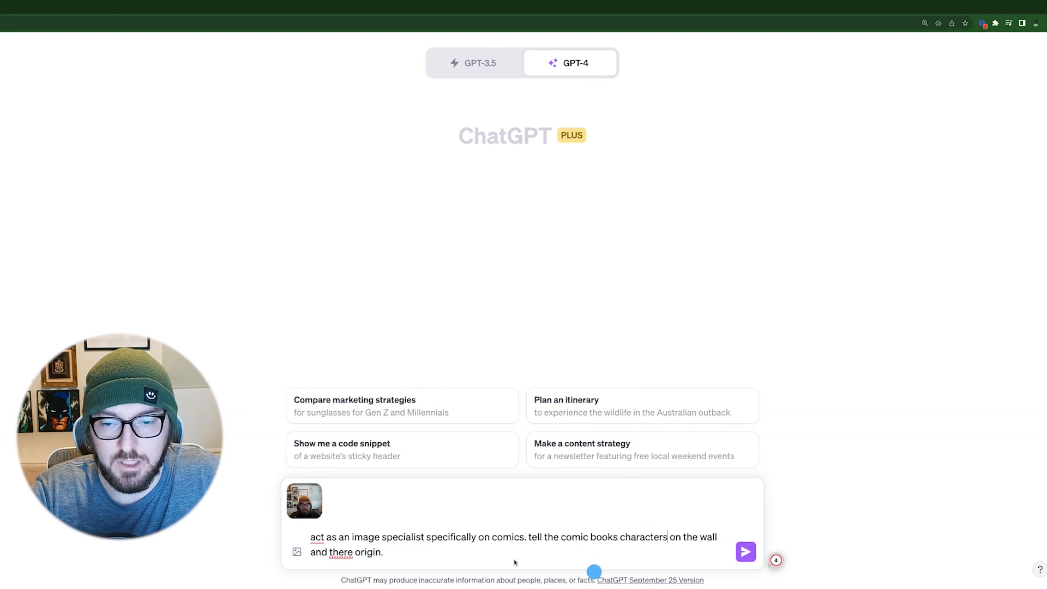
pyautogui.doubleClick(339, 551)
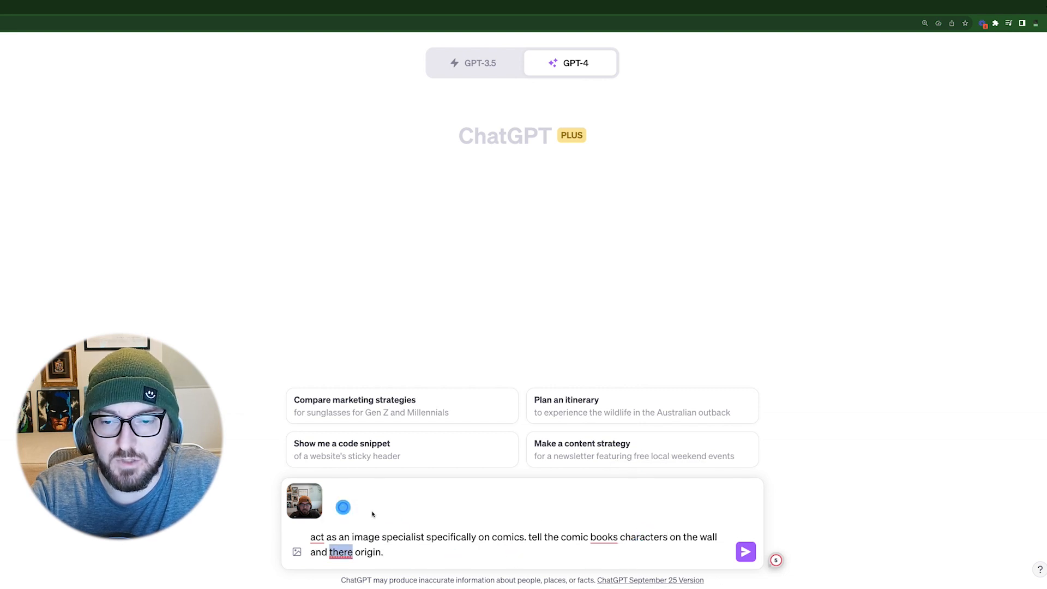
pyautogui.click(744, 552)
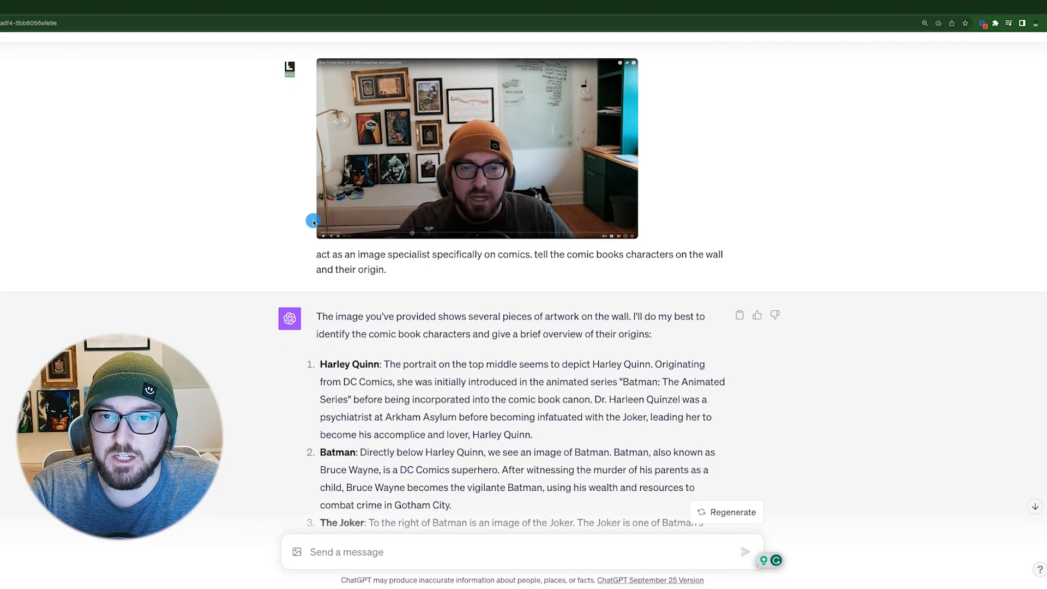
# - Scroll through GPT-4's reply naming Harley Quinn, Batman and The Joker with their origins, highlighting passages
pyautogui.scroll(-3)
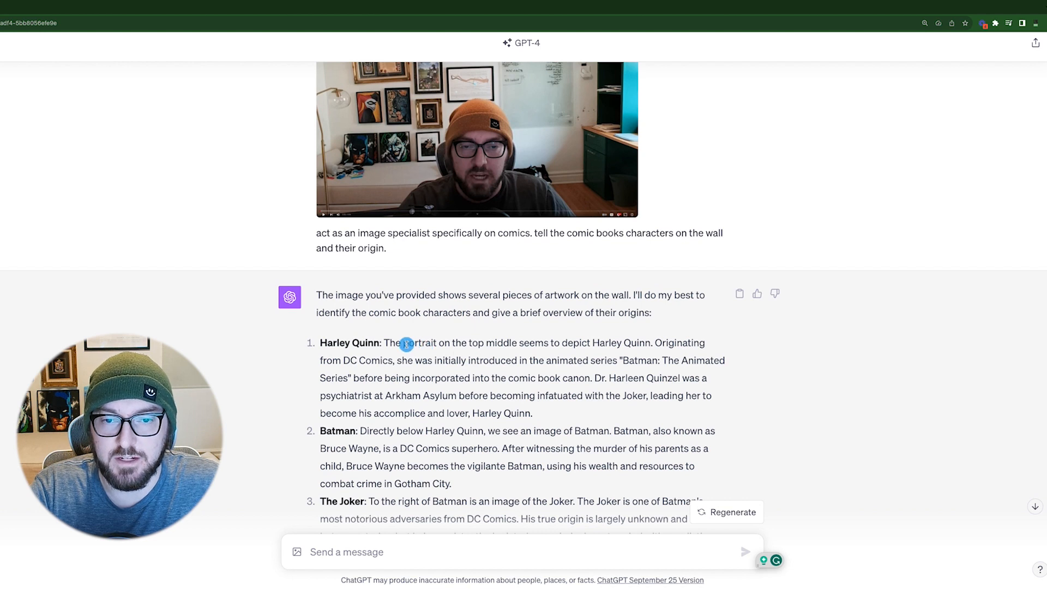
pyautogui.moveTo(406, 343); pyautogui.dragTo(588, 343)
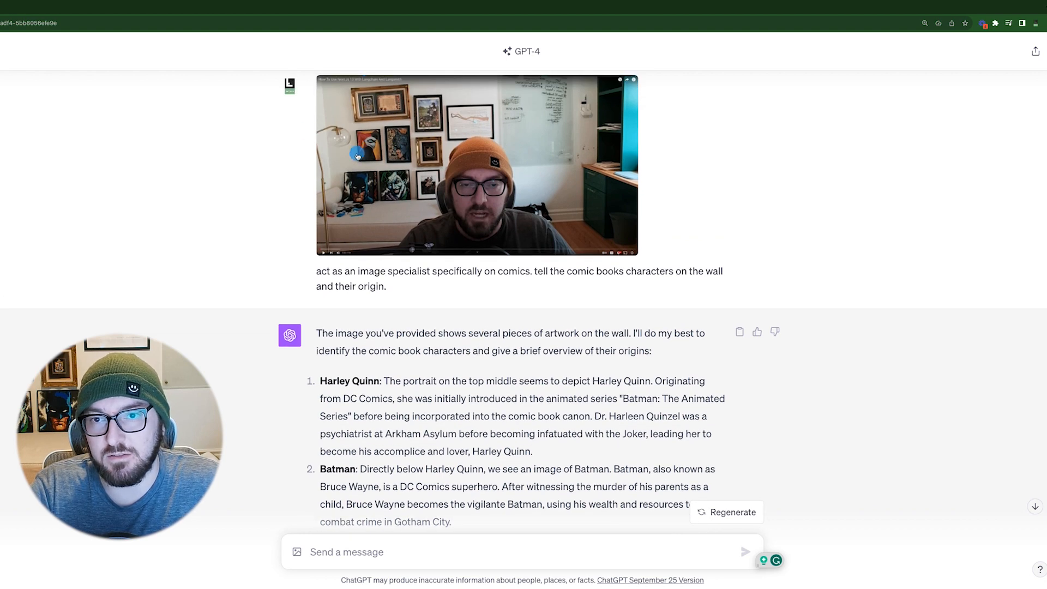
pyautogui.scroll(-3)
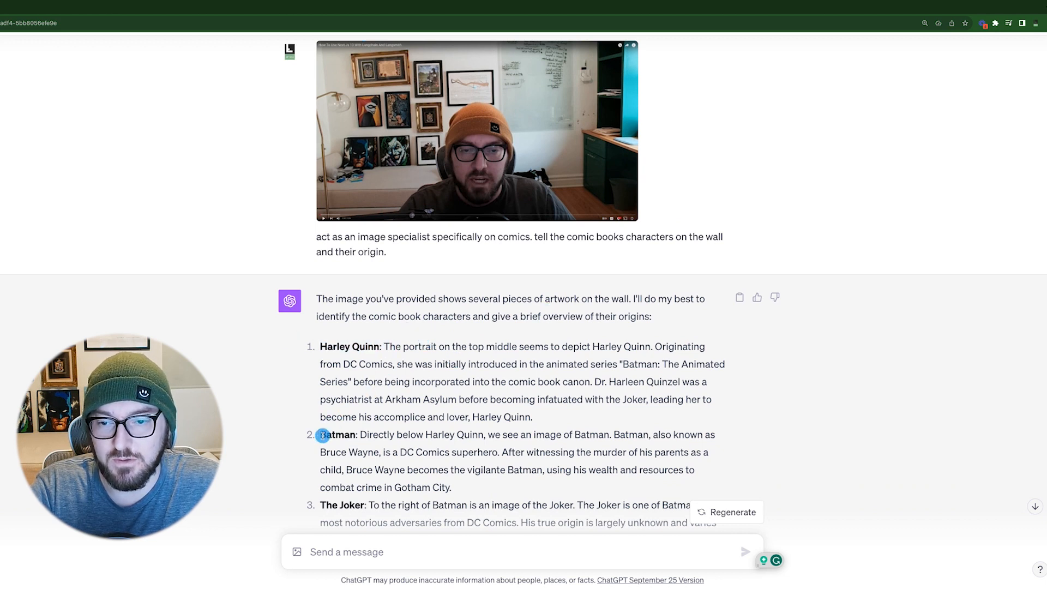
pyautogui.moveTo(321, 434); pyautogui.dragTo(491, 488)
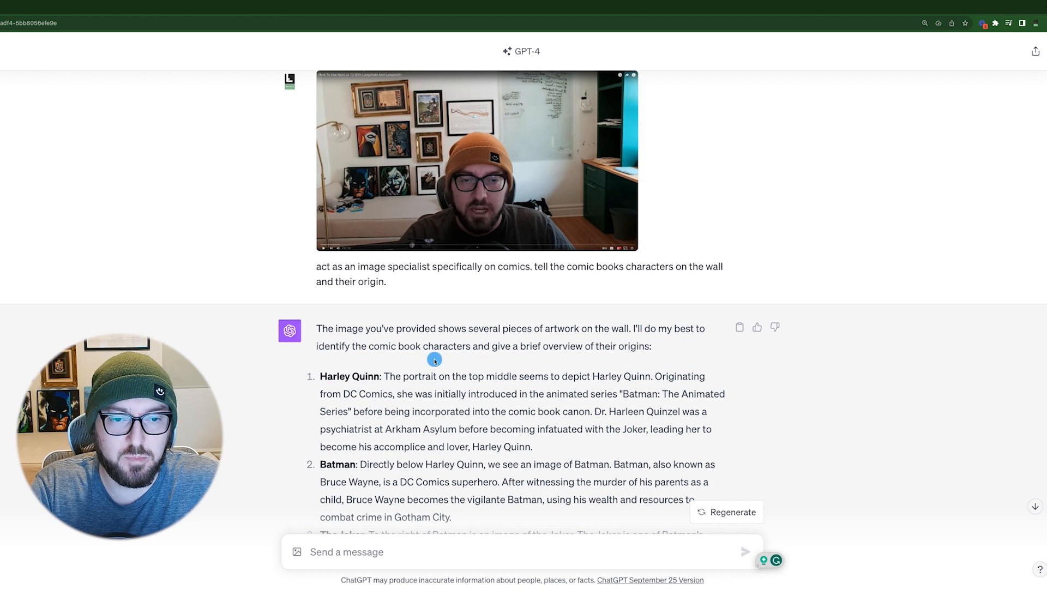
pyautogui.scroll(-3)
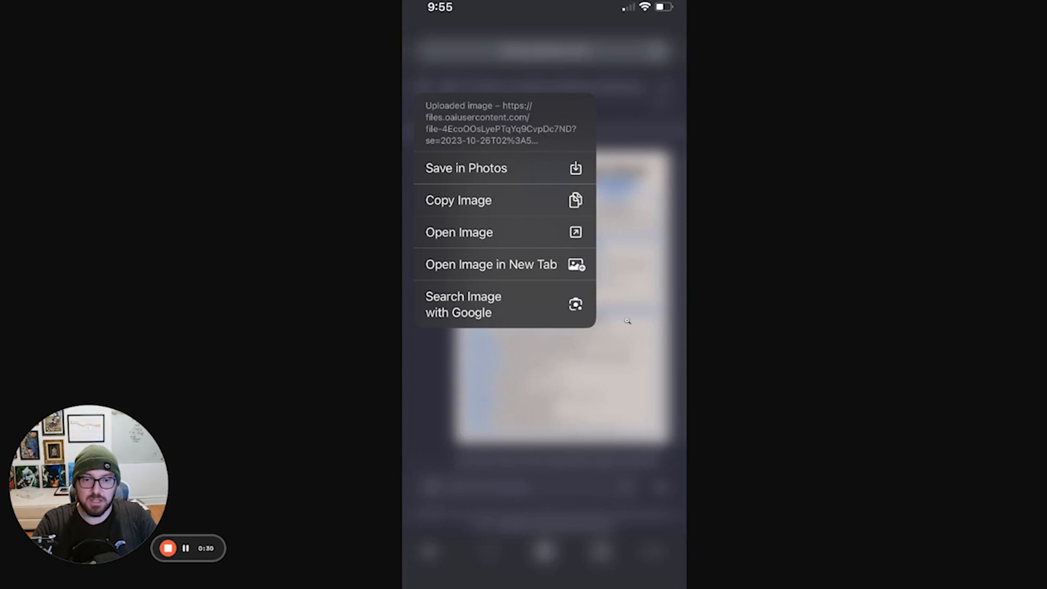
pyautogui.moveTo(635, 210)
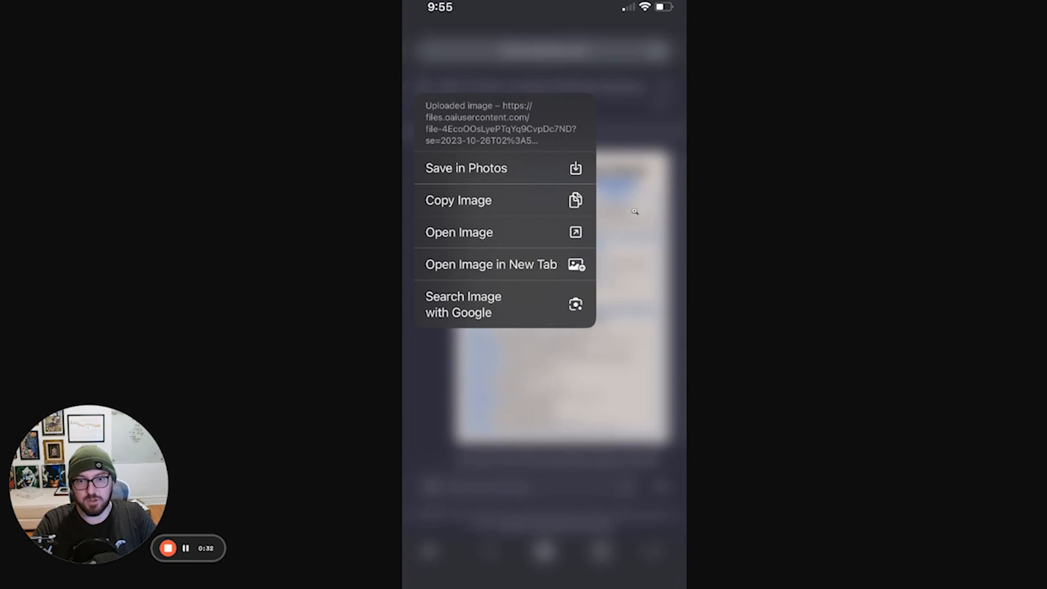